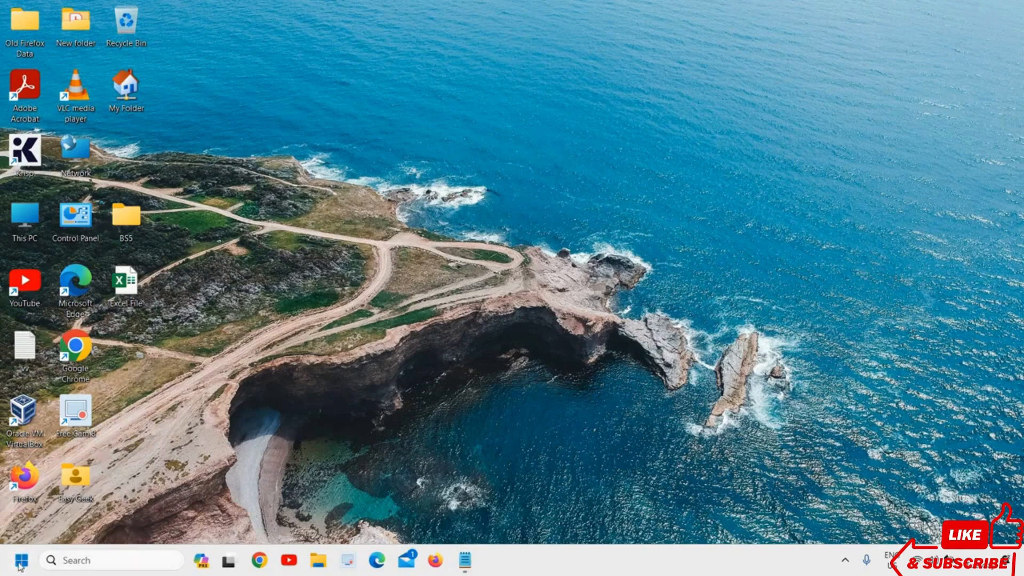
# - Launch the Settings app from the Start button's quick link menu
pyautogui.rightClick(21, 559)
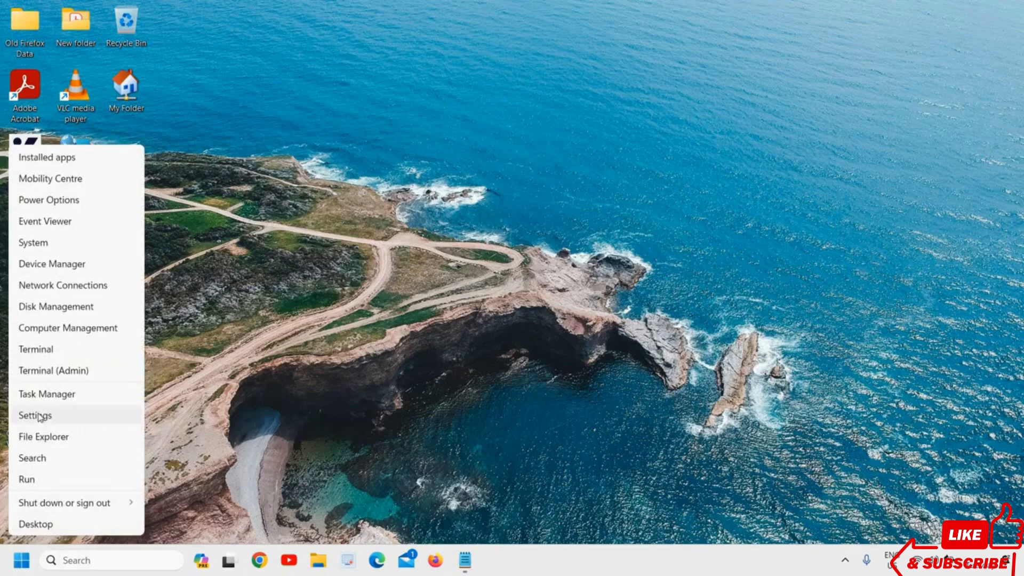
pyautogui.click(34, 415)
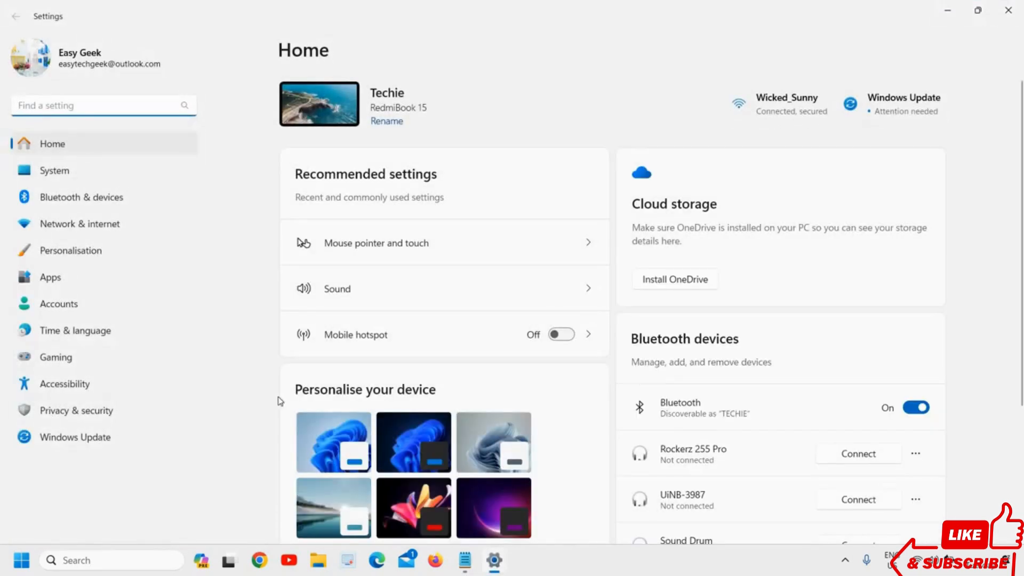
pyautogui.moveTo(76, 392)
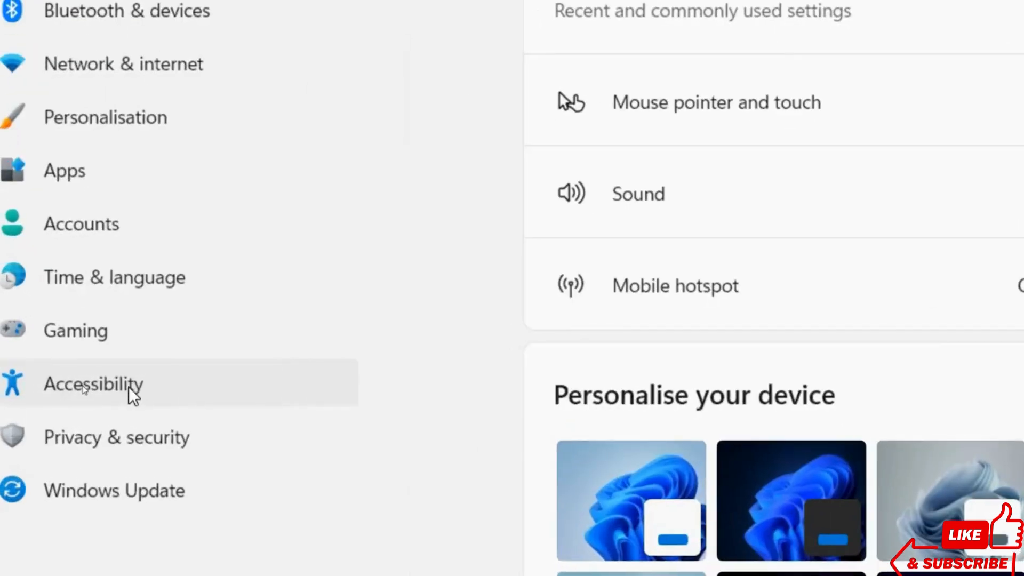
# - Go to Accessibility > Mouse pointer and touch and reveal its Related settings links
pyautogui.click(94, 382)
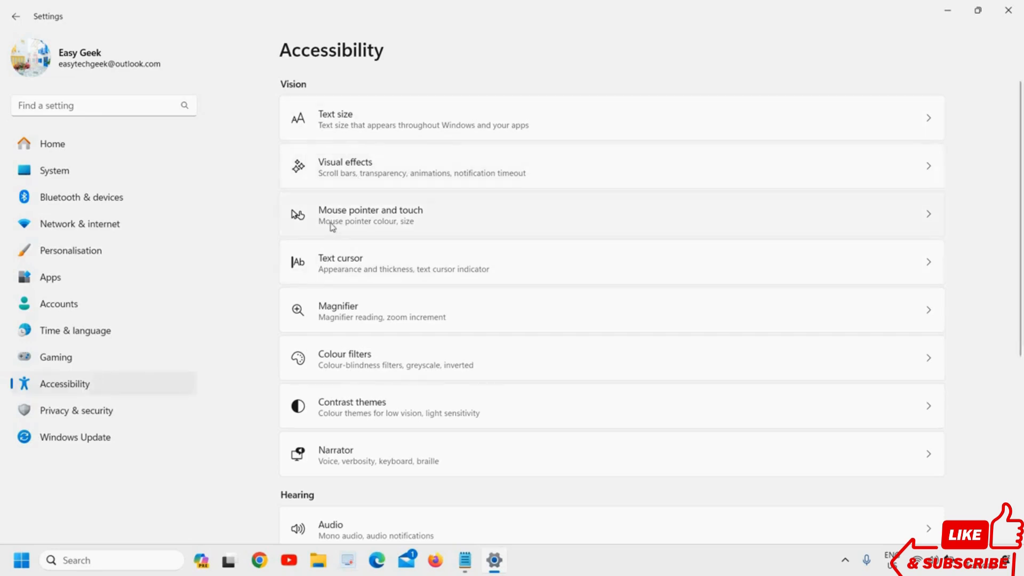
pyautogui.moveTo(405, 224)
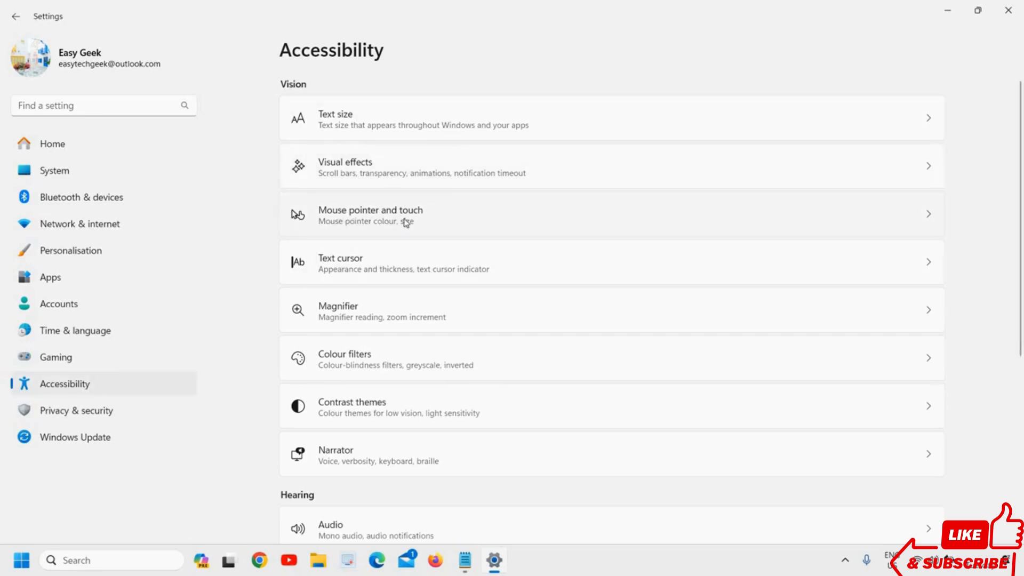
pyautogui.moveTo(453, 221)
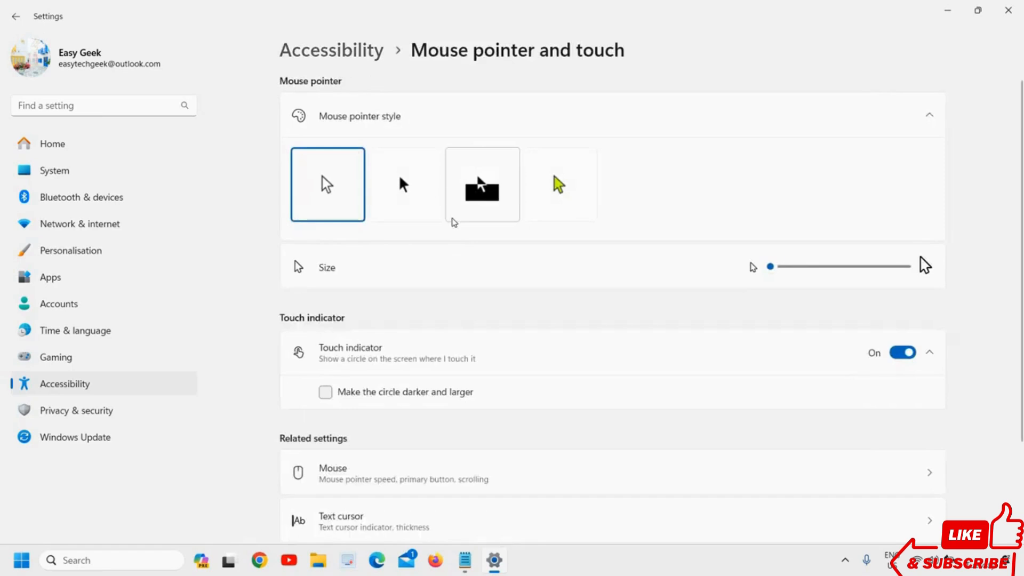
pyautogui.scroll(-3)
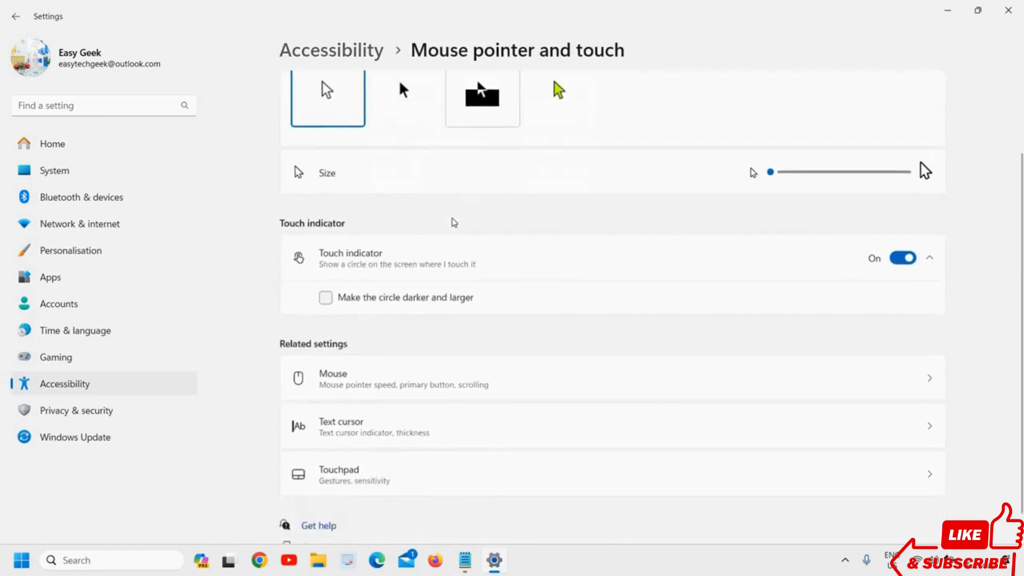
pyautogui.scroll(-3)
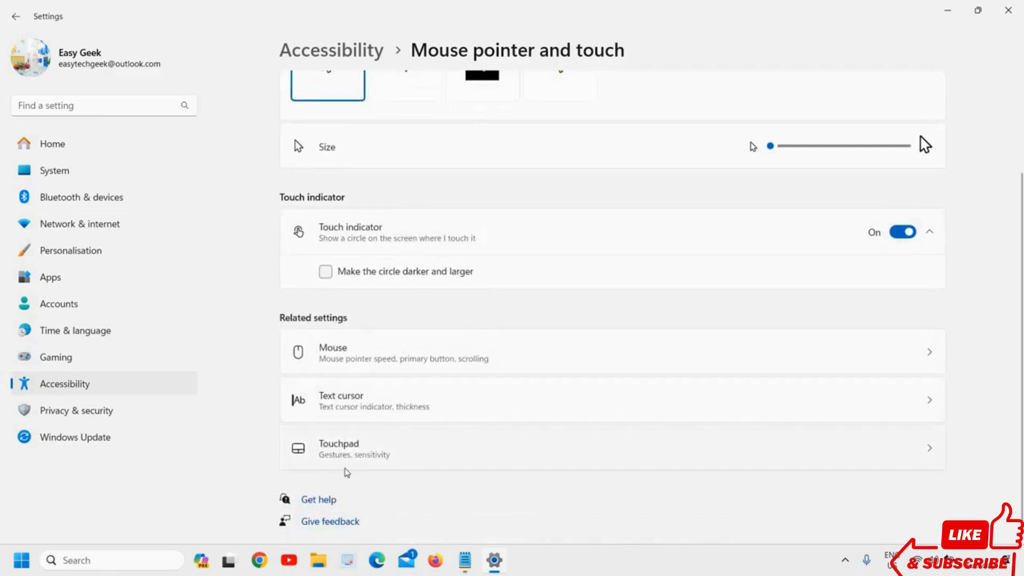
pyautogui.moveTo(360, 464)
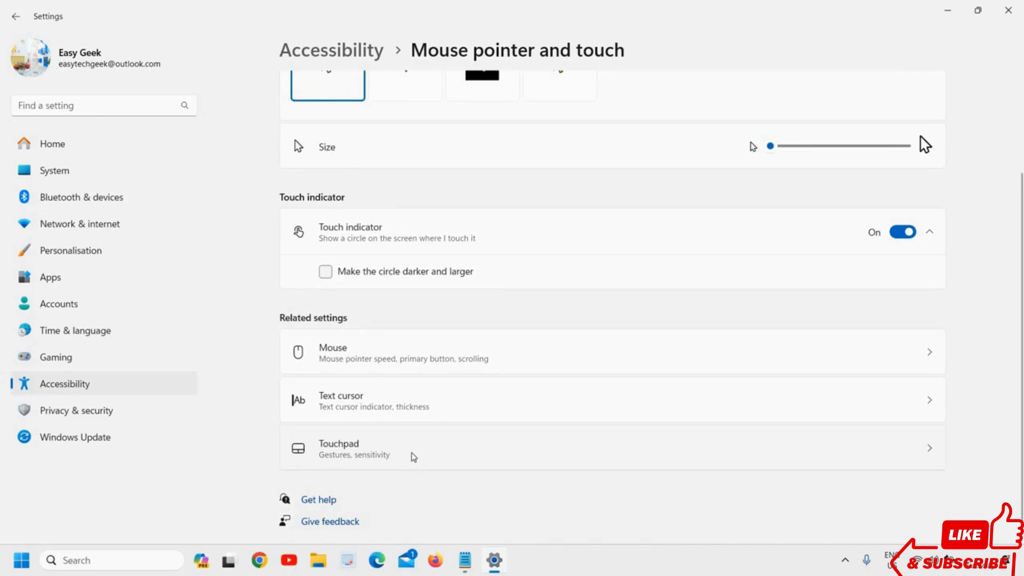
pyautogui.moveTo(881, 457)
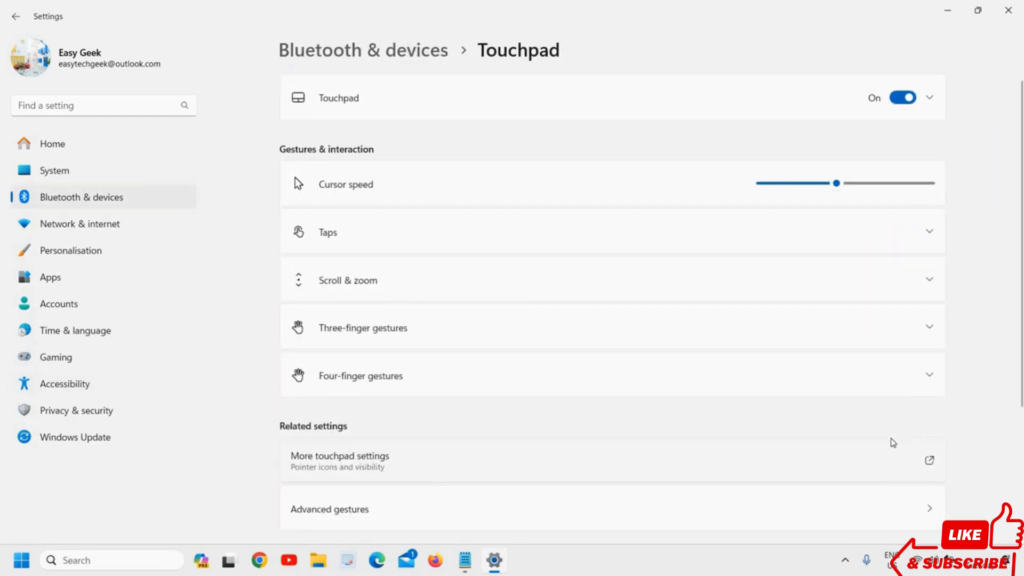
pyautogui.moveTo(673, 417)
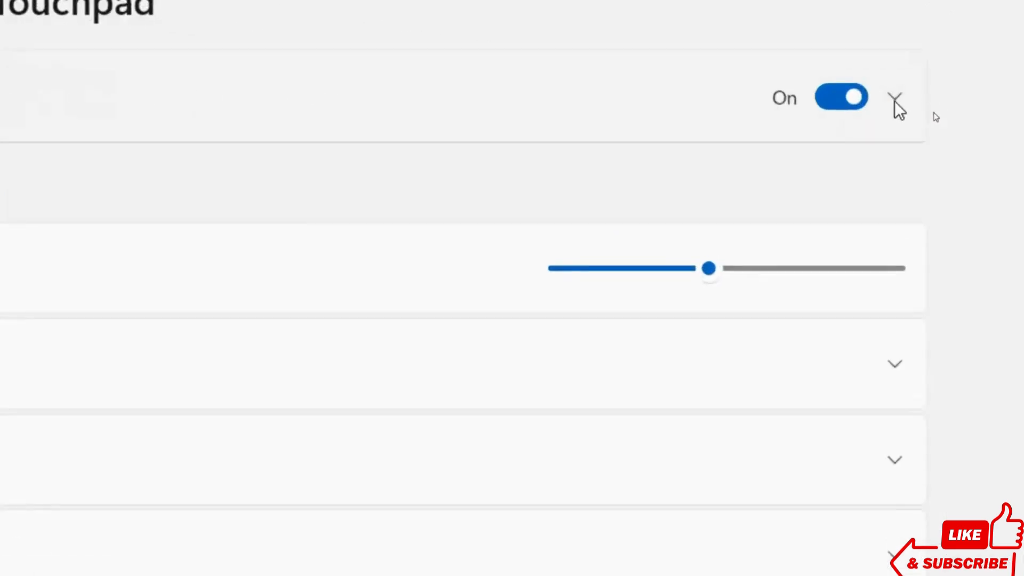
# - Expand the Touchpad section to reveal the reset-to-defaults option
pyautogui.click(893, 98)
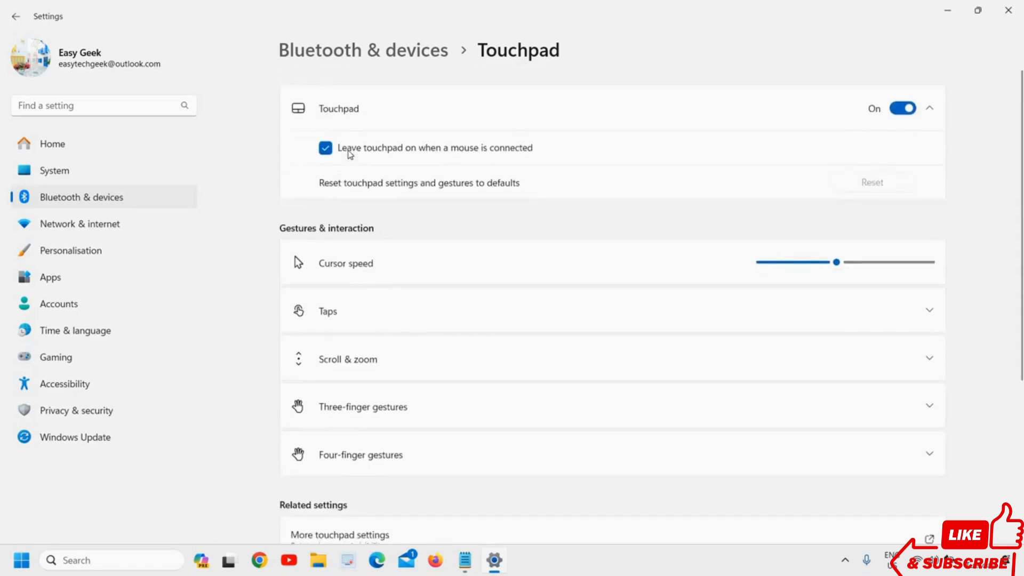
pyautogui.scroll(-3)
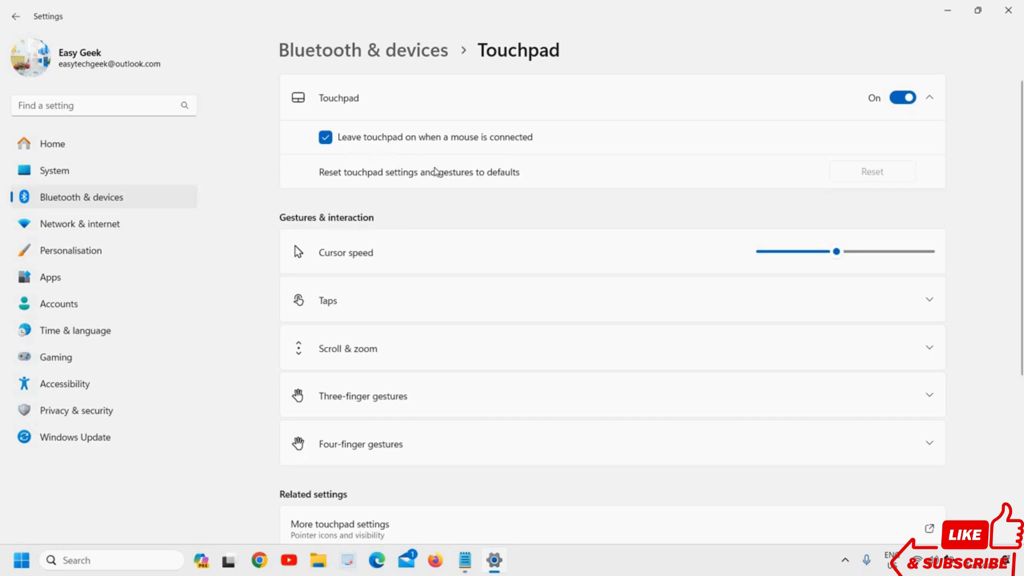
# - Expand Scroll & zoom and confirm two-finger scrolling and pinch to zoom are checked
pyautogui.scroll(-3)
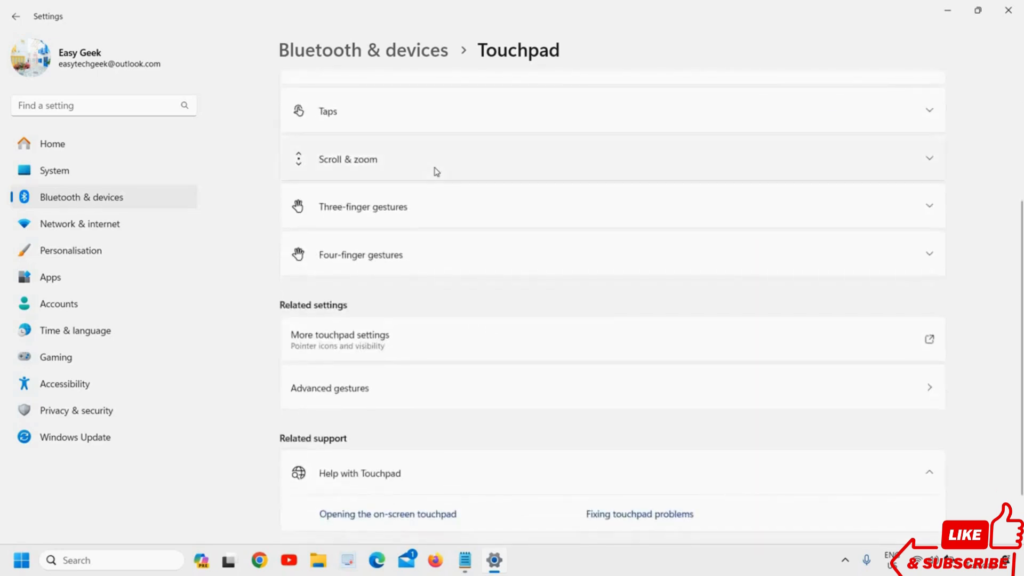
pyautogui.moveTo(393, 172)
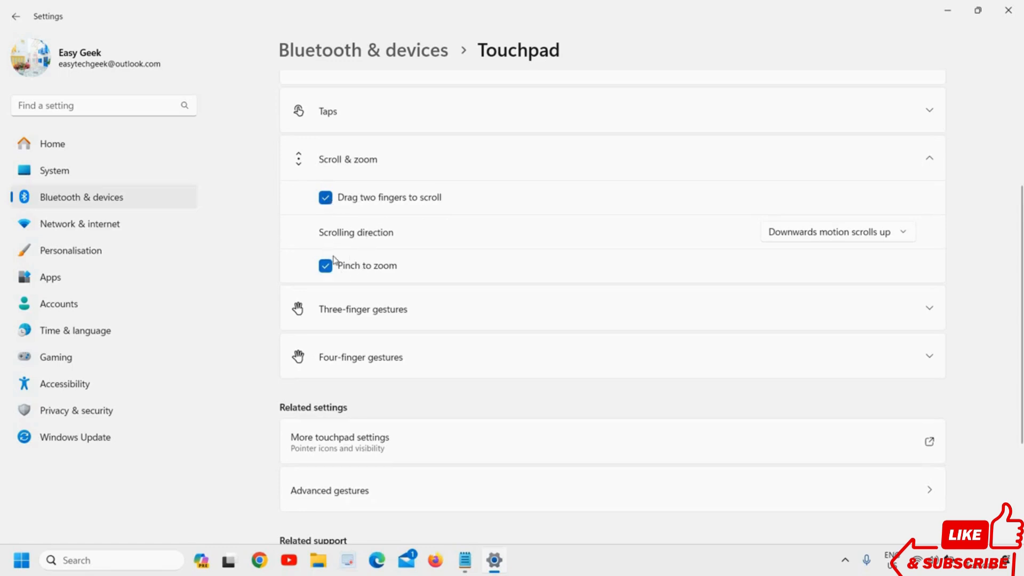
pyautogui.moveTo(333, 273)
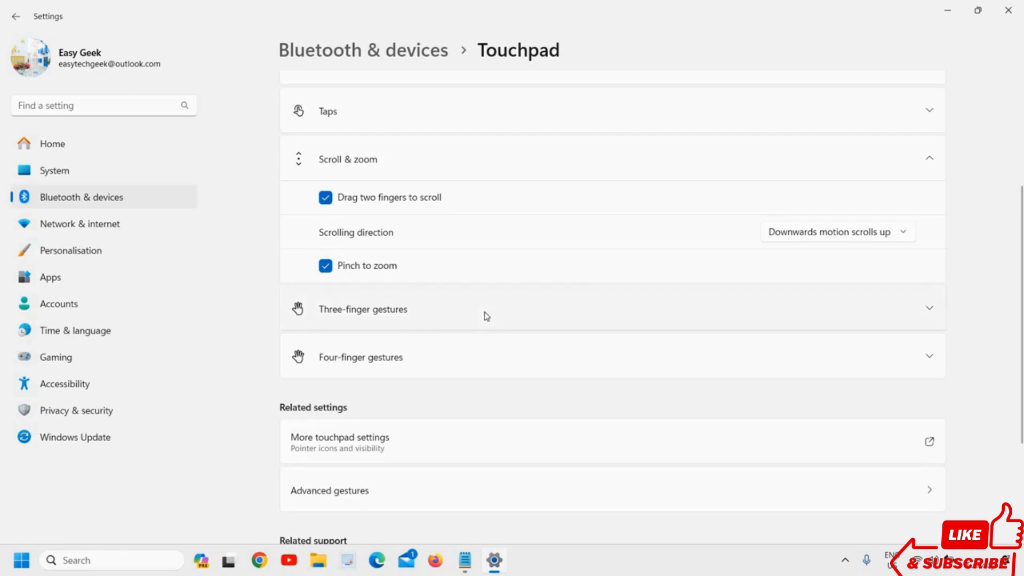
pyautogui.scroll(-3)
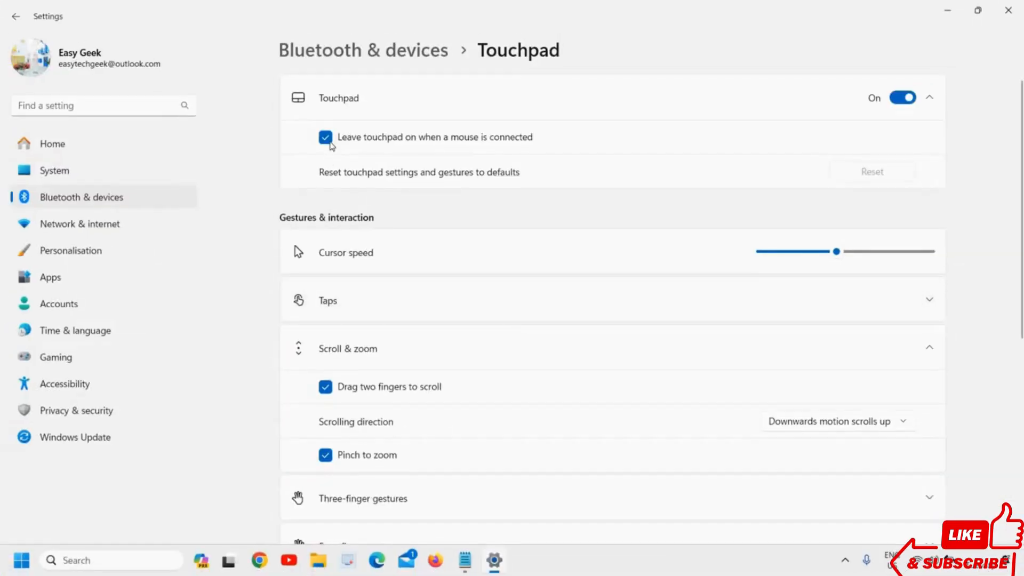
# - Toggle 'Leave touchpad on when a mouse is connected' off and reset touchpad settings to defaults
pyautogui.click(325, 137)
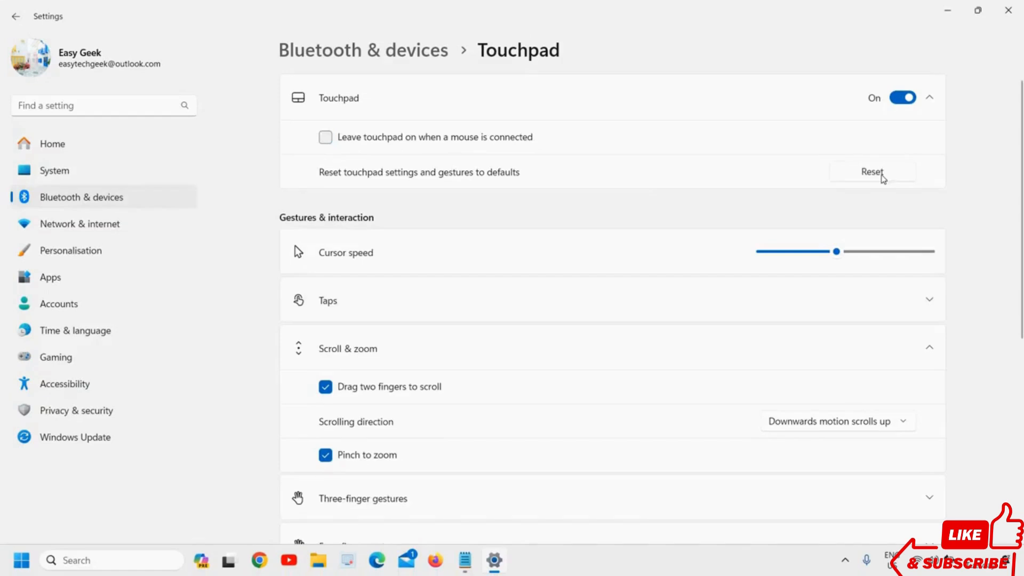
pyautogui.click(325, 137)
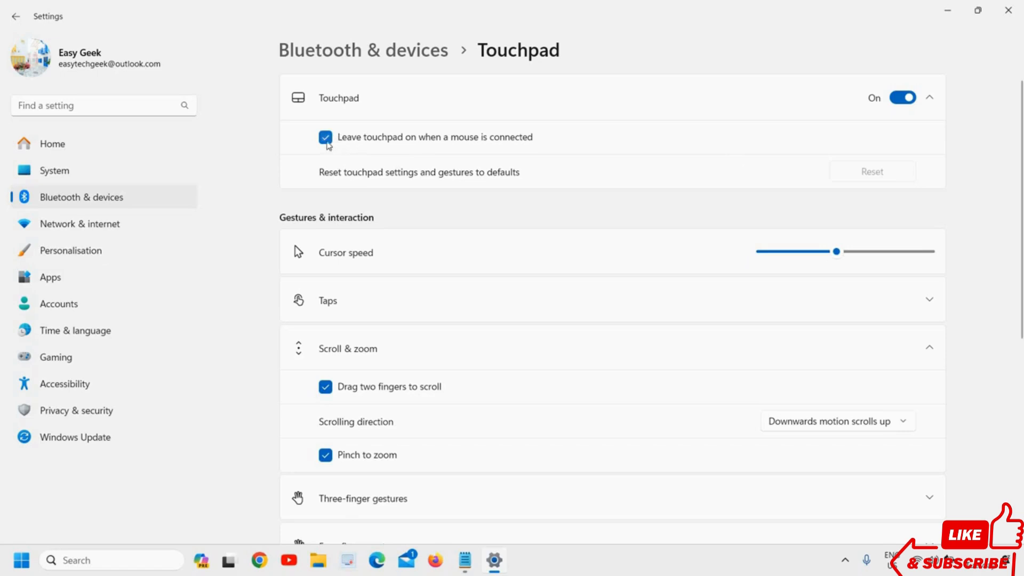
pyautogui.moveTo(882, 187)
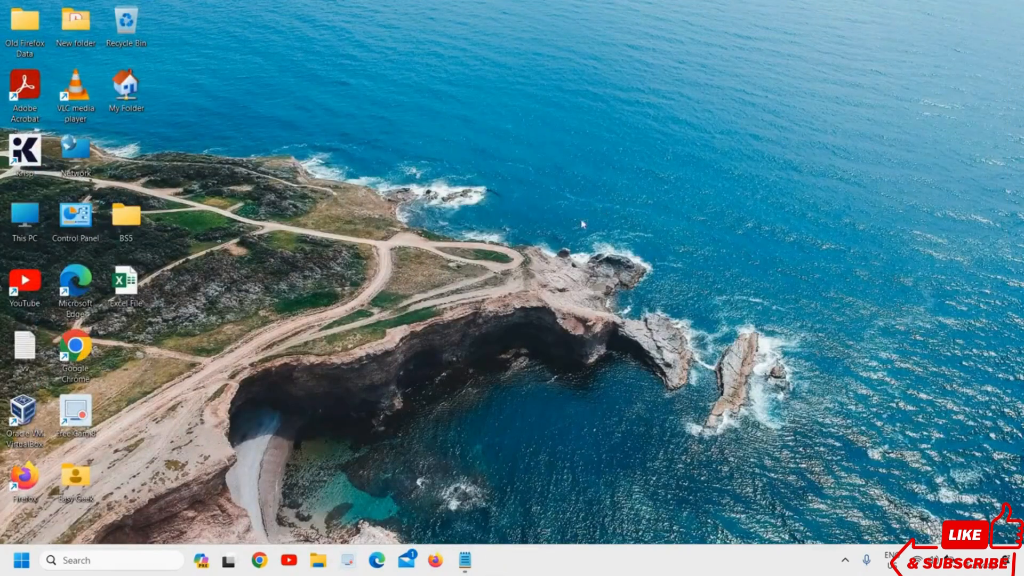
pyautogui.moveTo(510, 251)
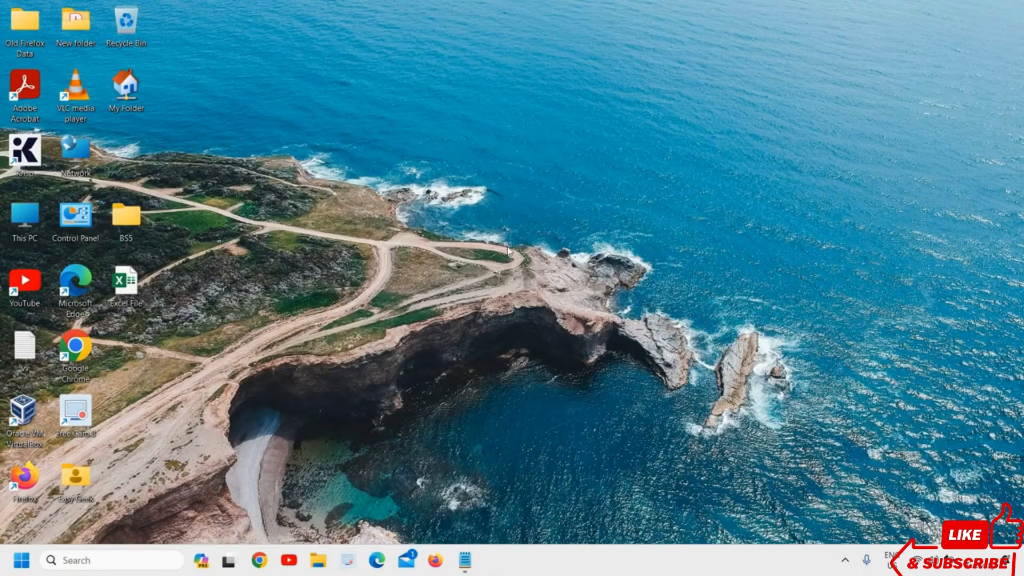
# - Search 'control' from the taskbar and launch Control Panel
pyautogui.click(98, 560)
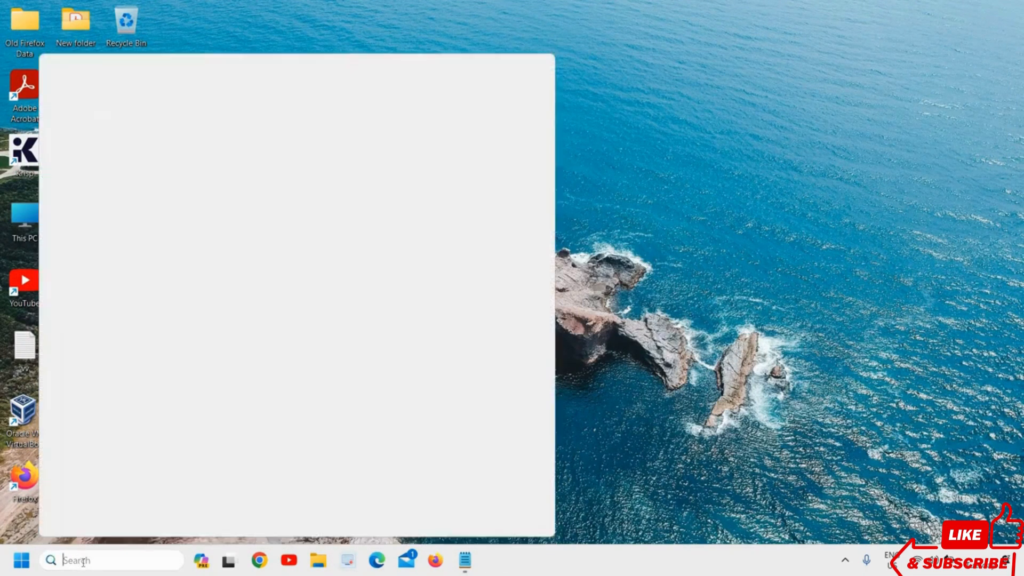
pyautogui.write('control')
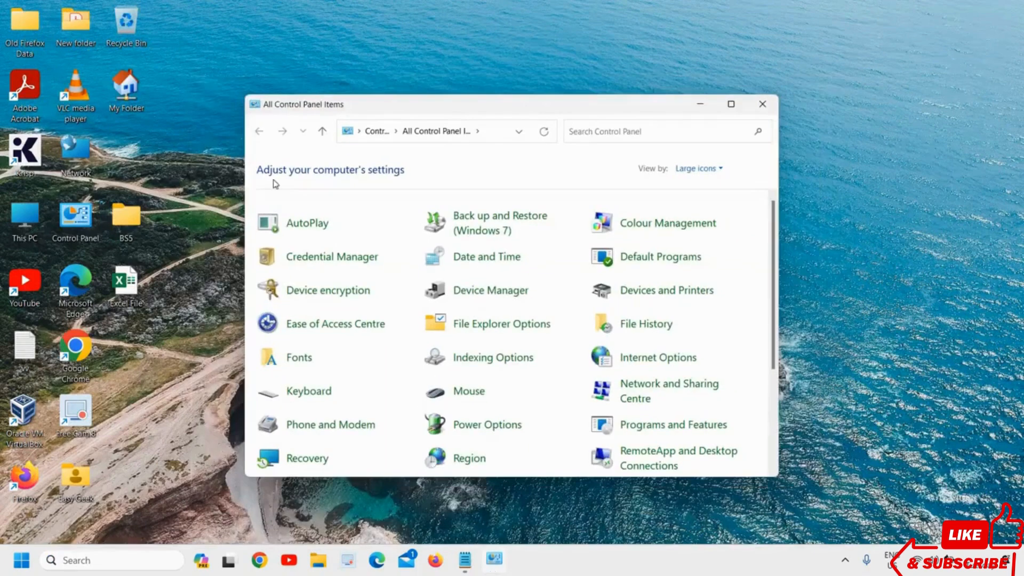
# - Maximize Control Panel, switch View by to Category and back to Large icons, then choose Mouse
pyautogui.click(729, 103)
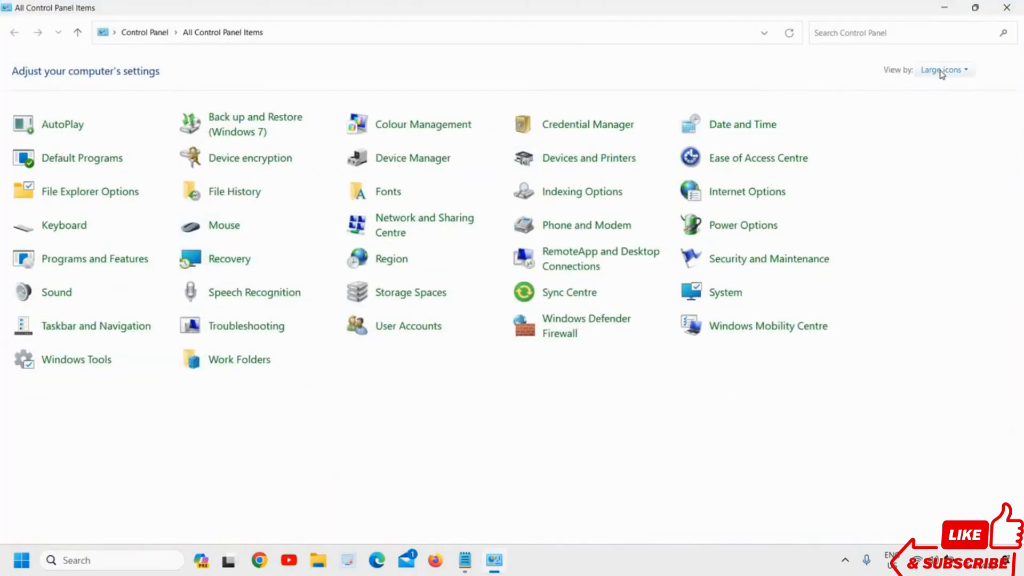
pyautogui.click(941, 70)
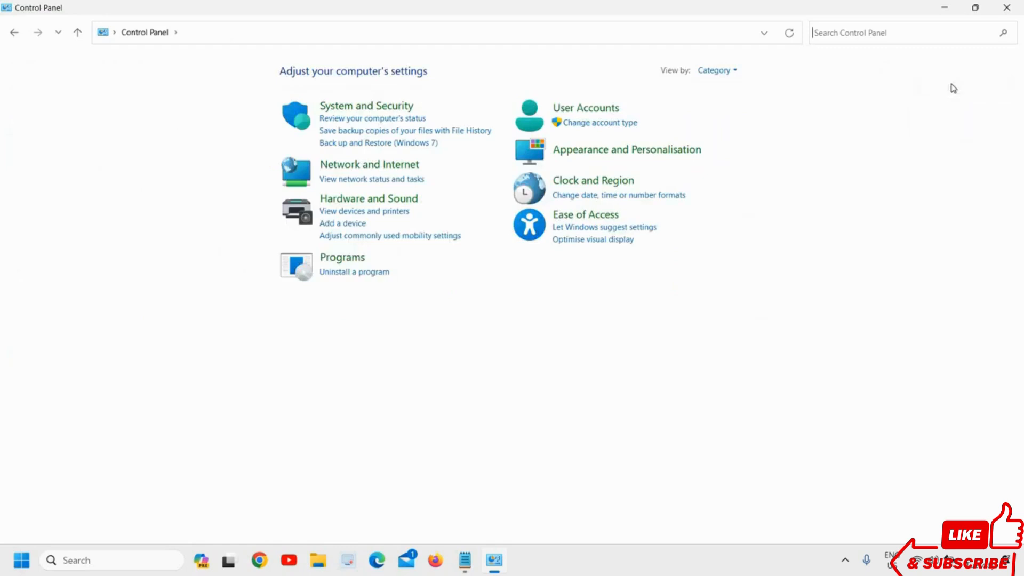
pyautogui.moveTo(356, 185)
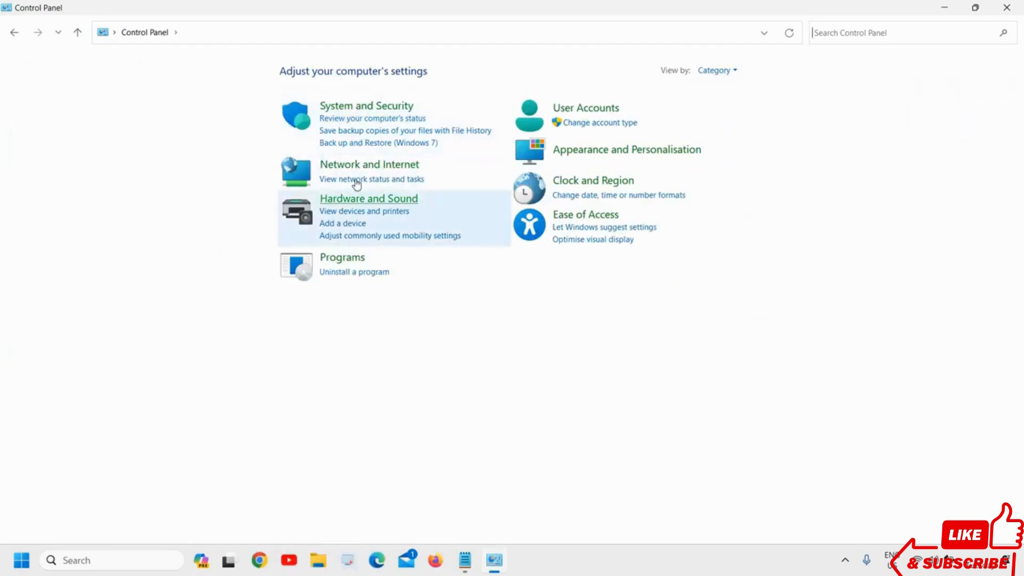
pyautogui.moveTo(877, 104)
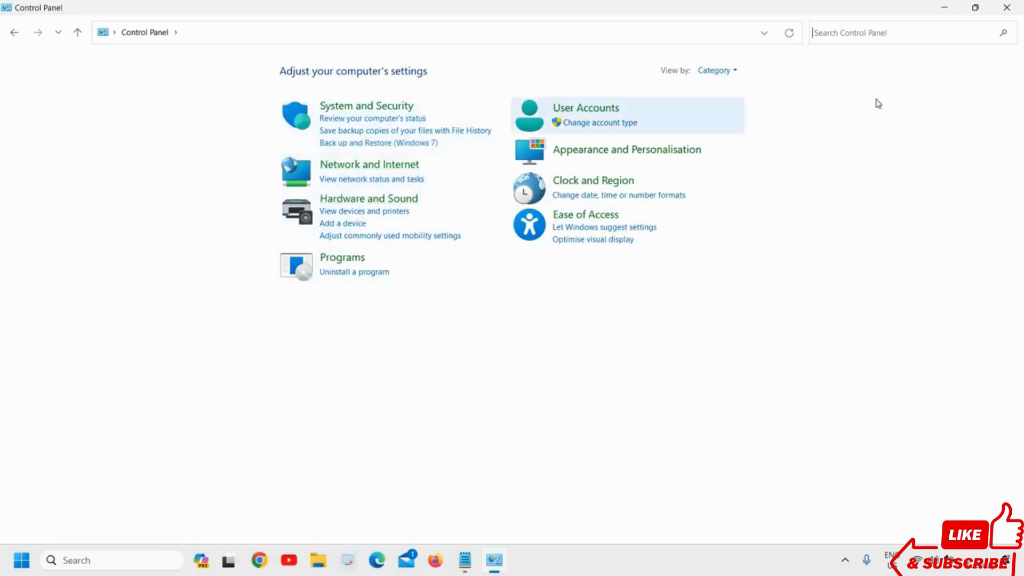
pyautogui.moveTo(716, 70)
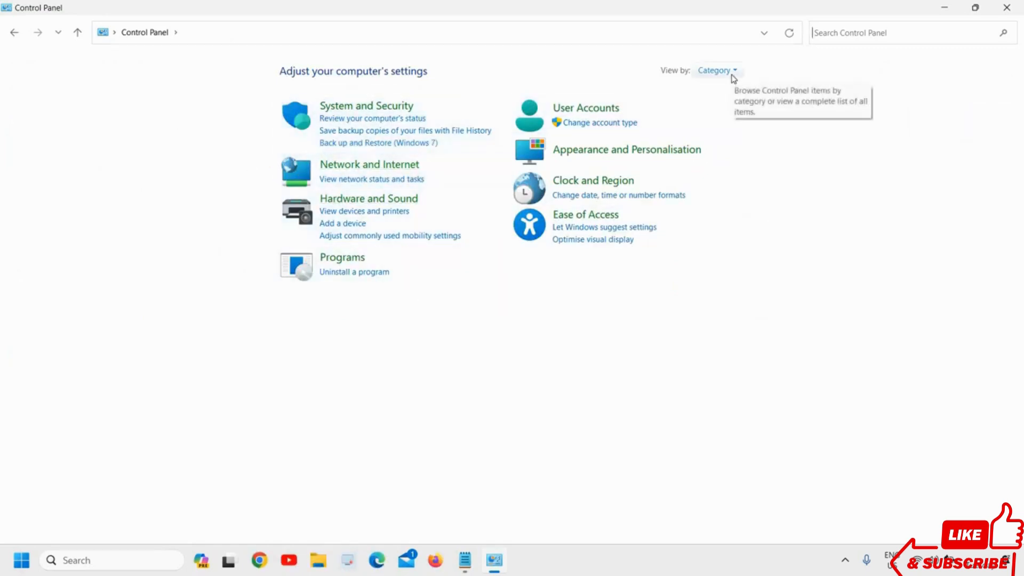
pyautogui.click(713, 70)
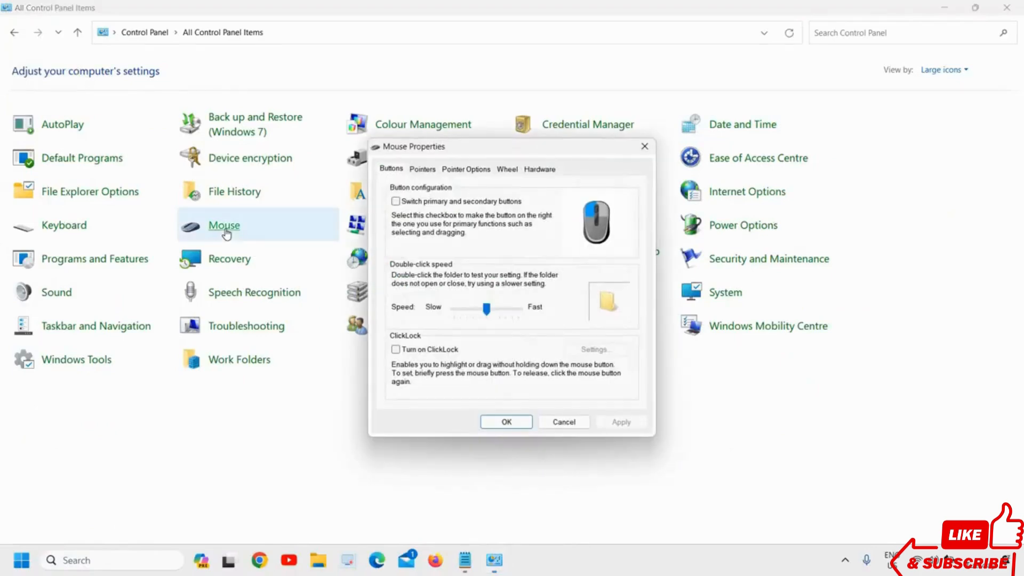
# - Set the pointer scheme to 'Windows Default (system scheme)' and confirm with OK
pyautogui.click(422, 169)
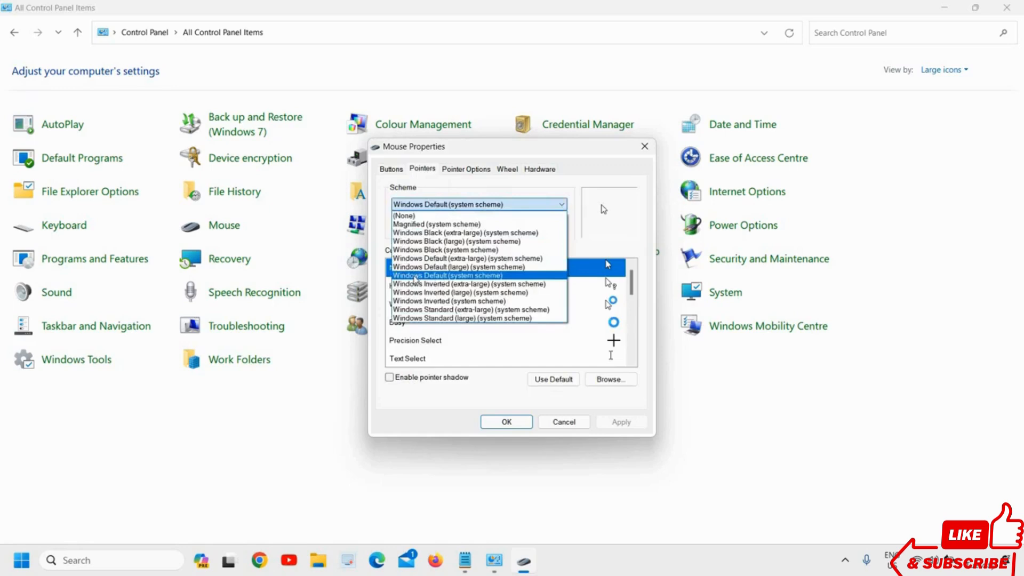
pyautogui.click(447, 276)
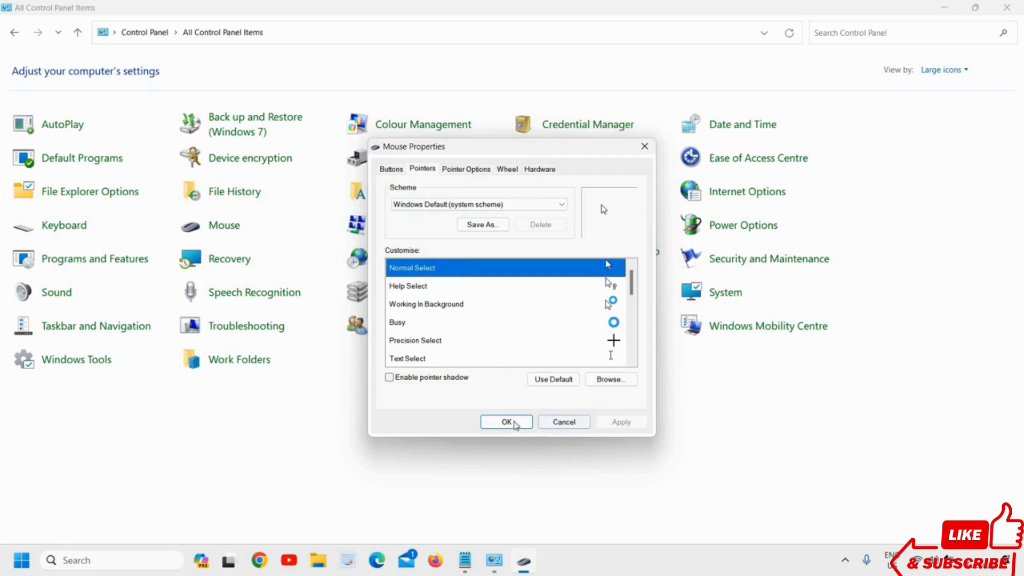
pyautogui.click(505, 421)
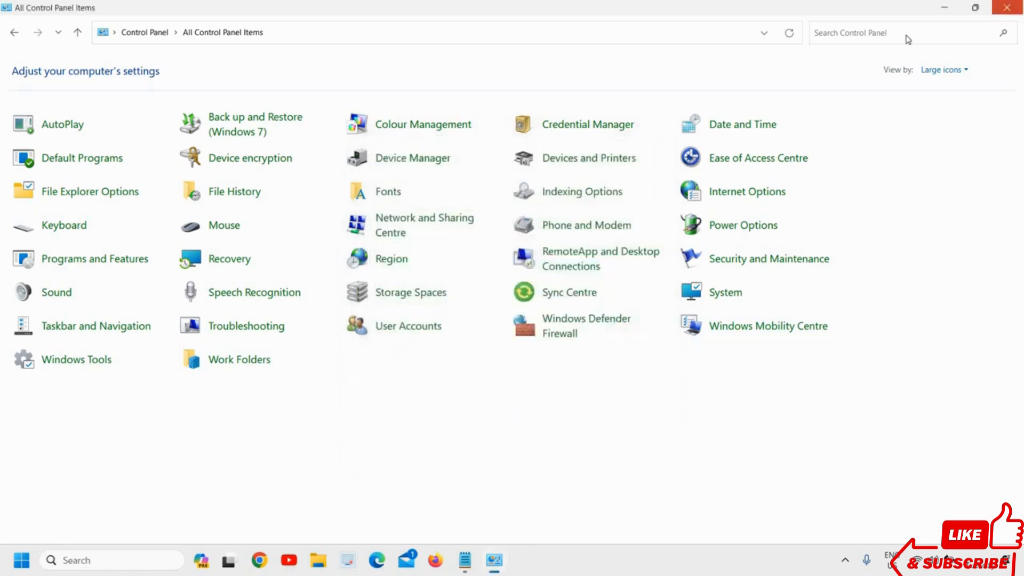